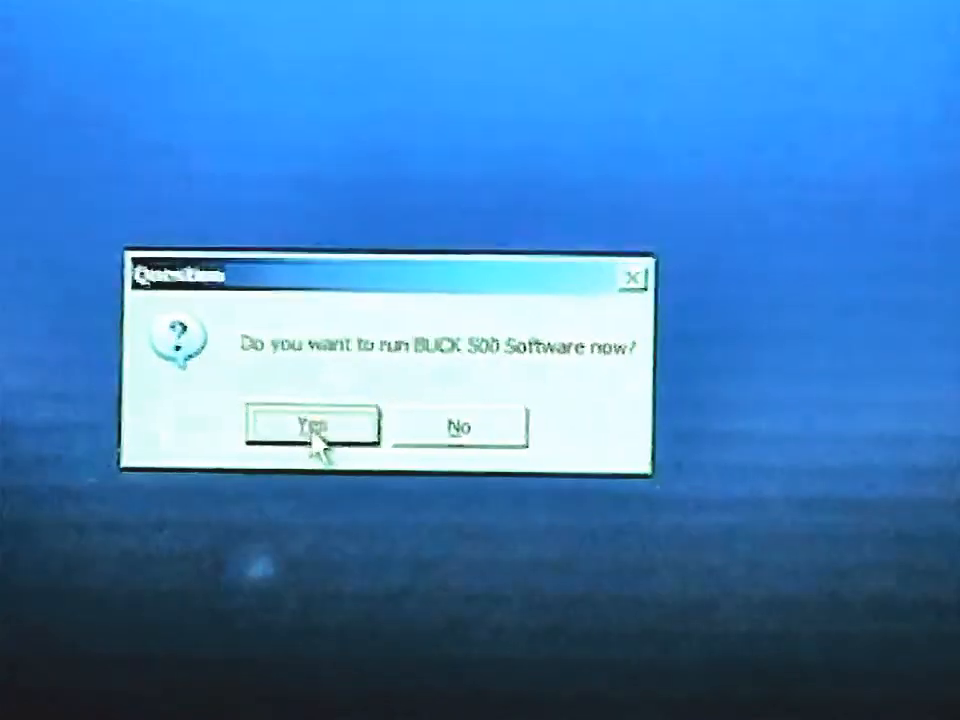
- Confirm Yes to run BUCK 500 Software now and let its empty-graph window open
left_click(310, 425)
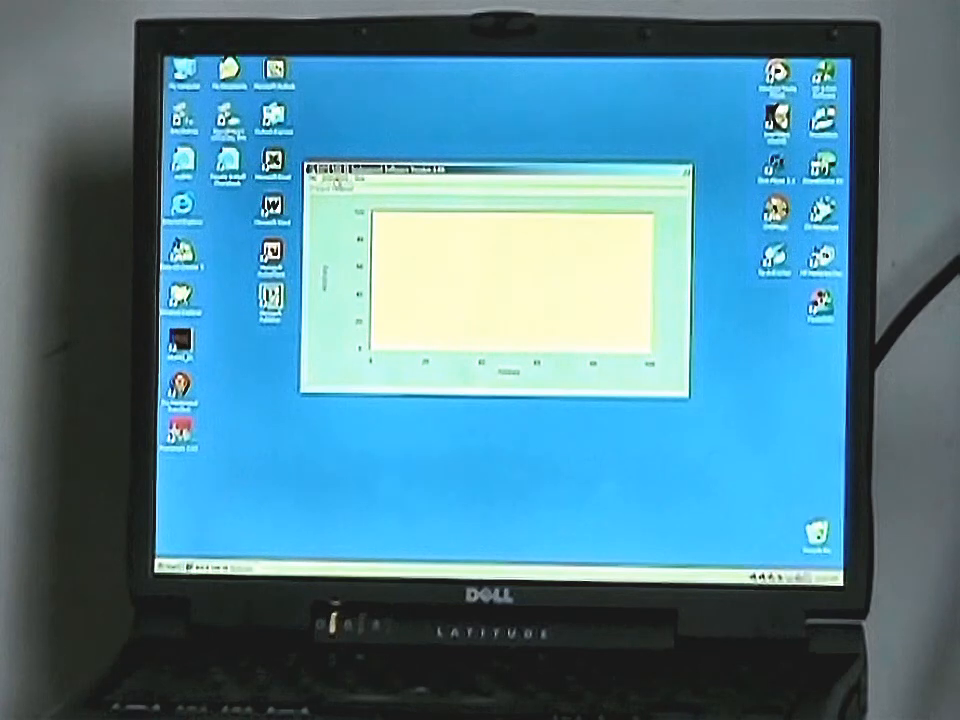
- Open the BUCK 500 menu that holds Instrument Setup
left_click(335, 176)
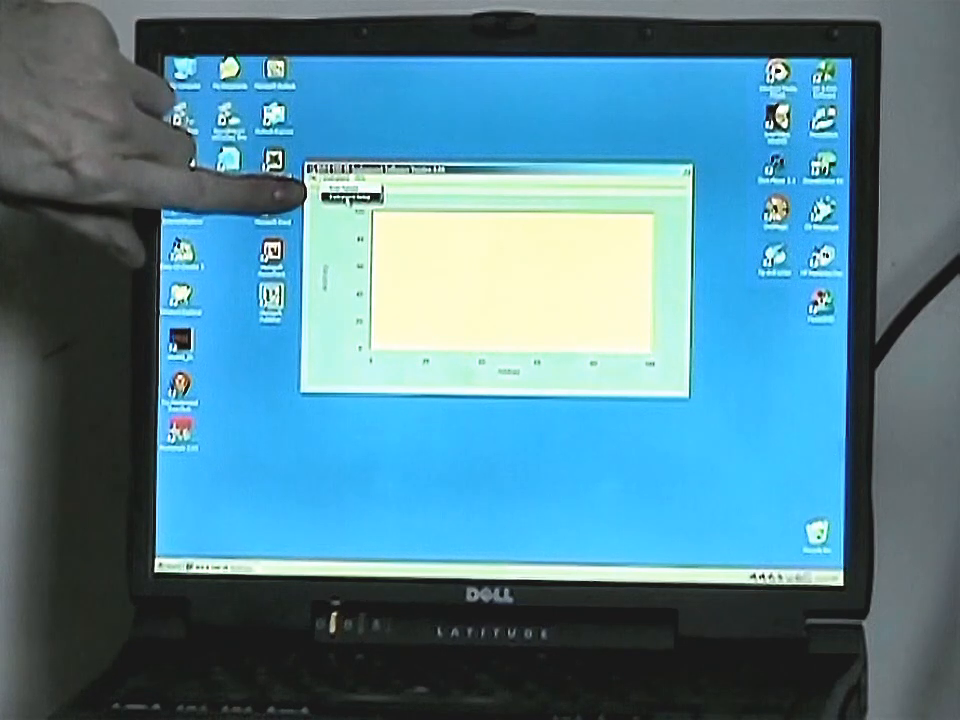
mouse_move(250, 200)
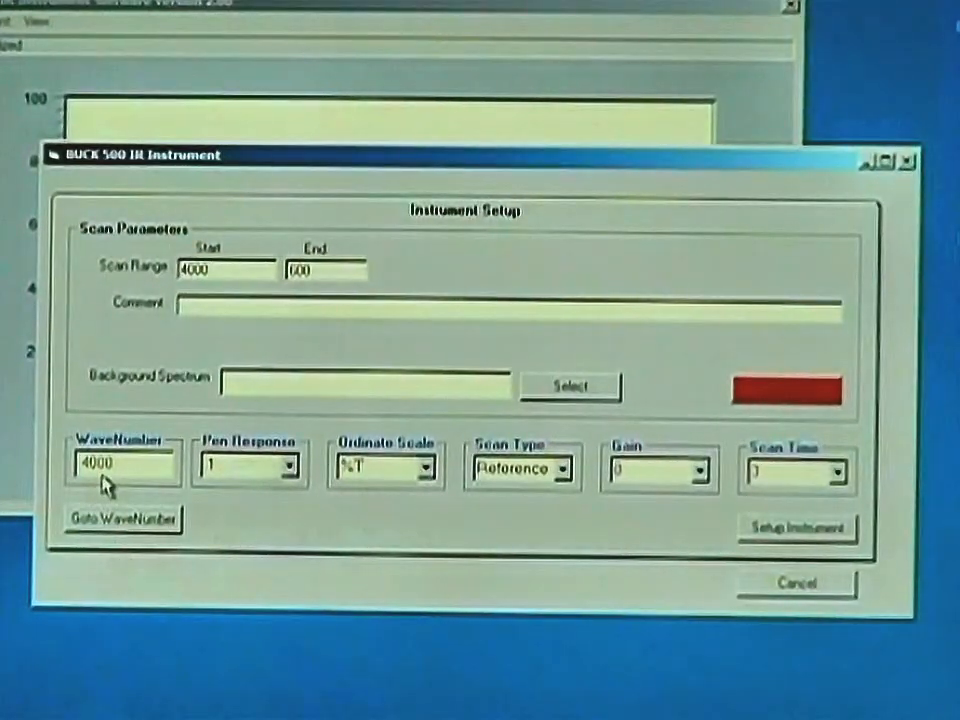
mouse_move(302, 490)
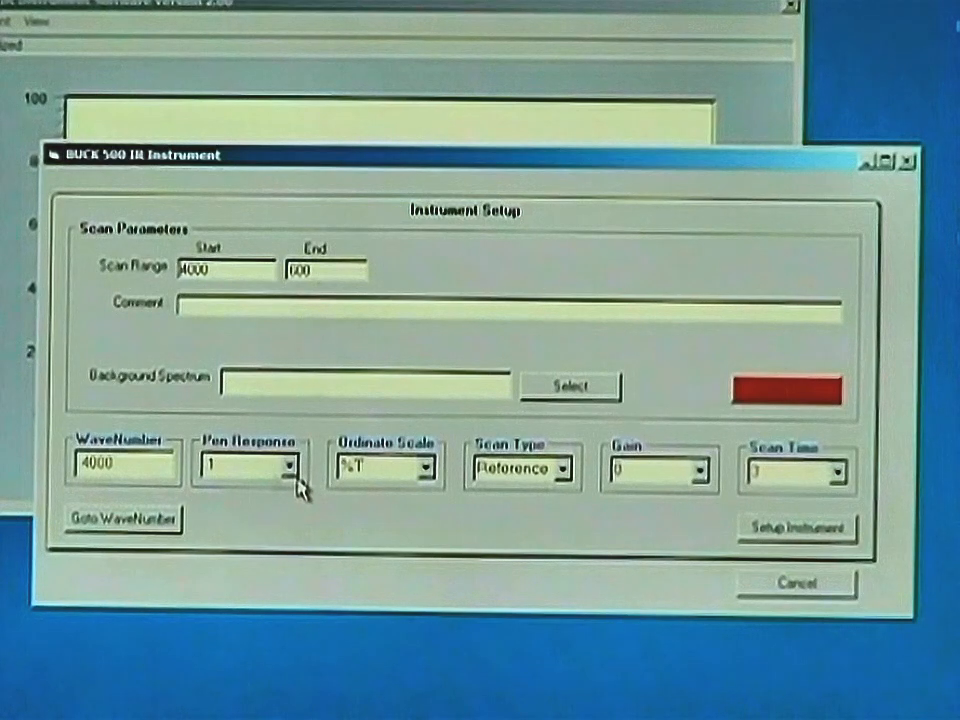
mouse_move(430, 490)
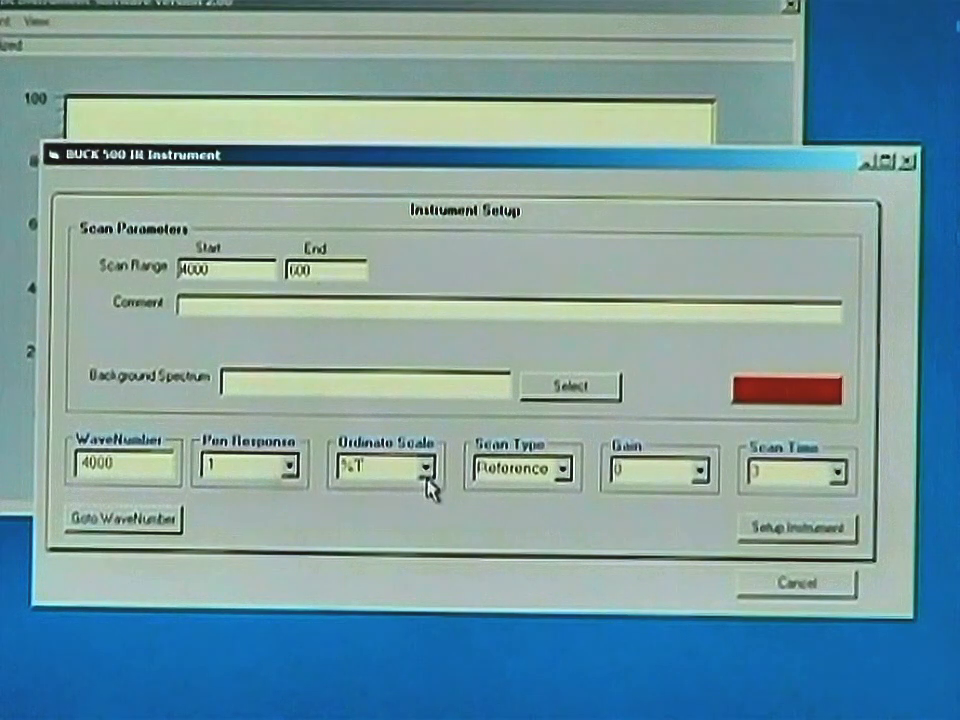
mouse_move(568, 490)
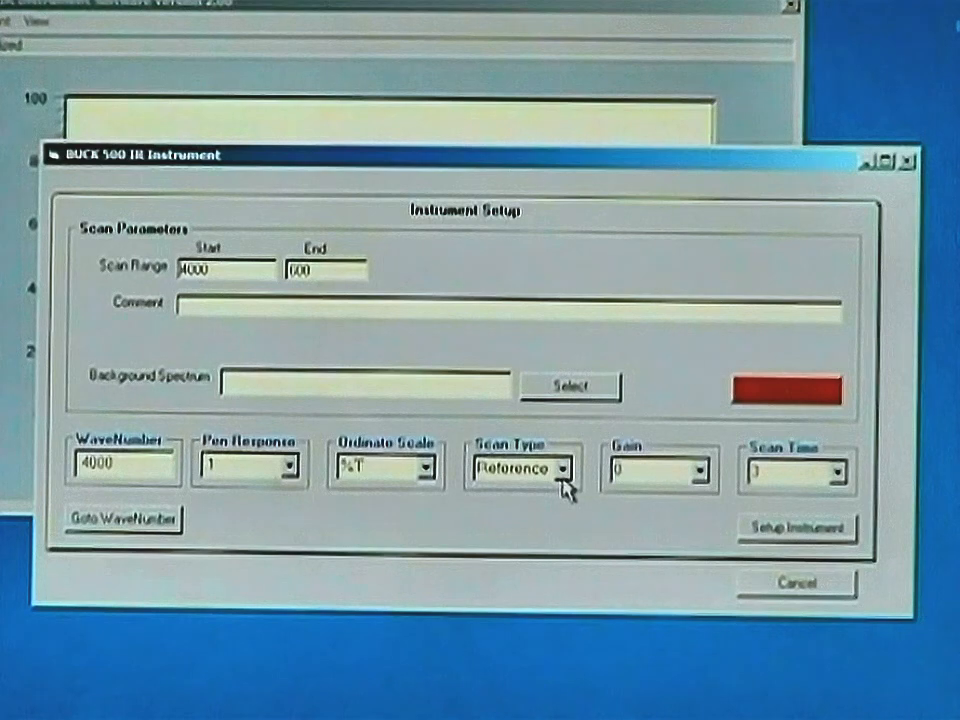
mouse_move(690, 485)
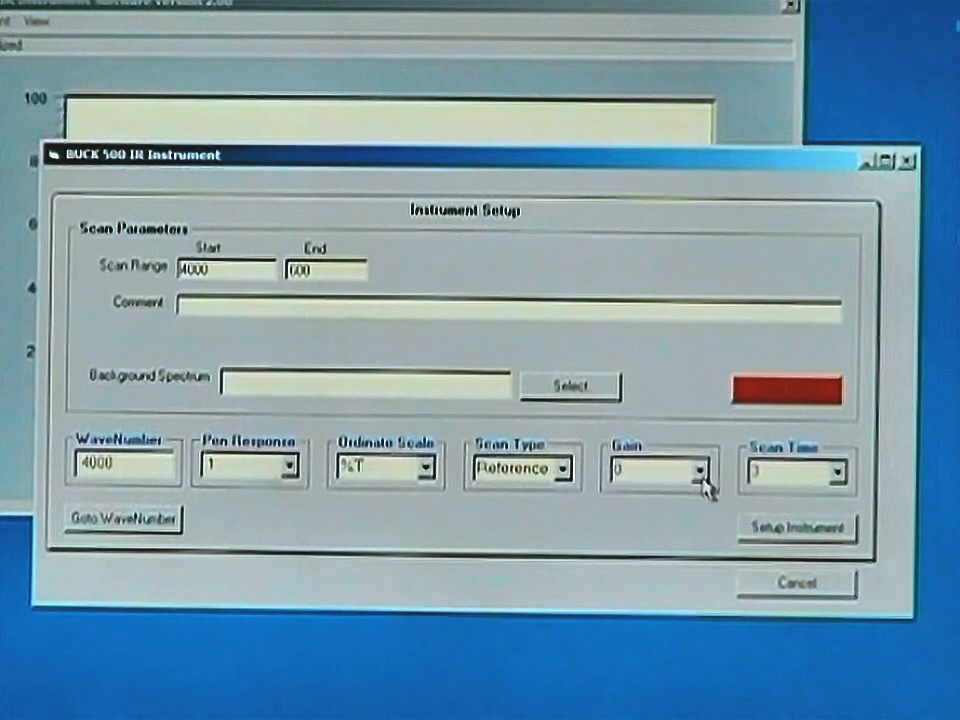
mouse_move(845, 485)
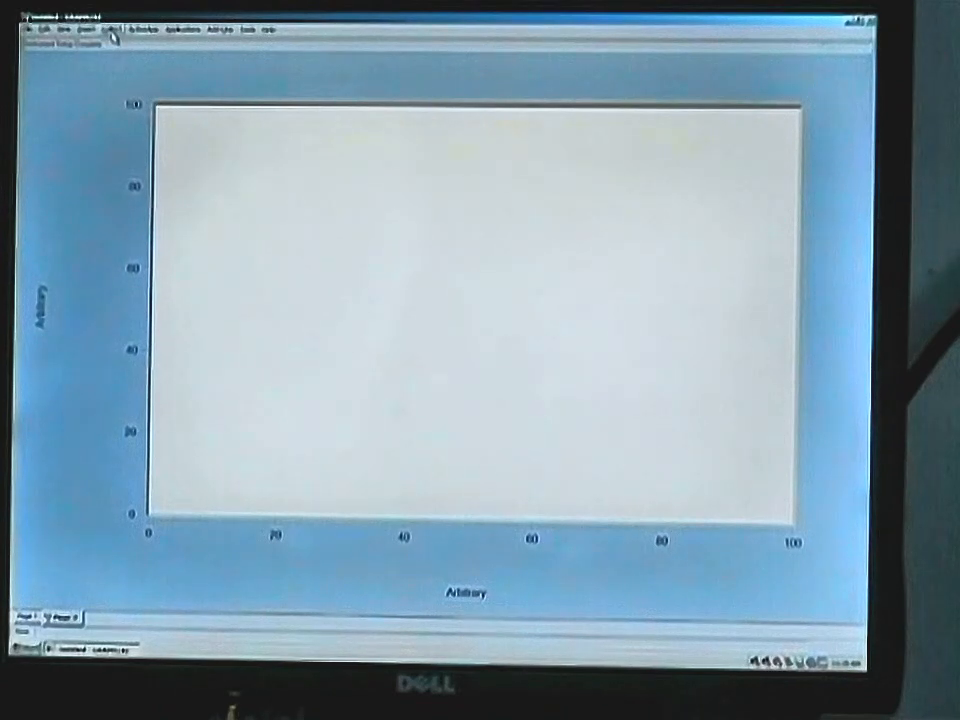
- Drop down the instrument menu in the maximized BUCK 500 window's menu bar
left_click(110, 31)
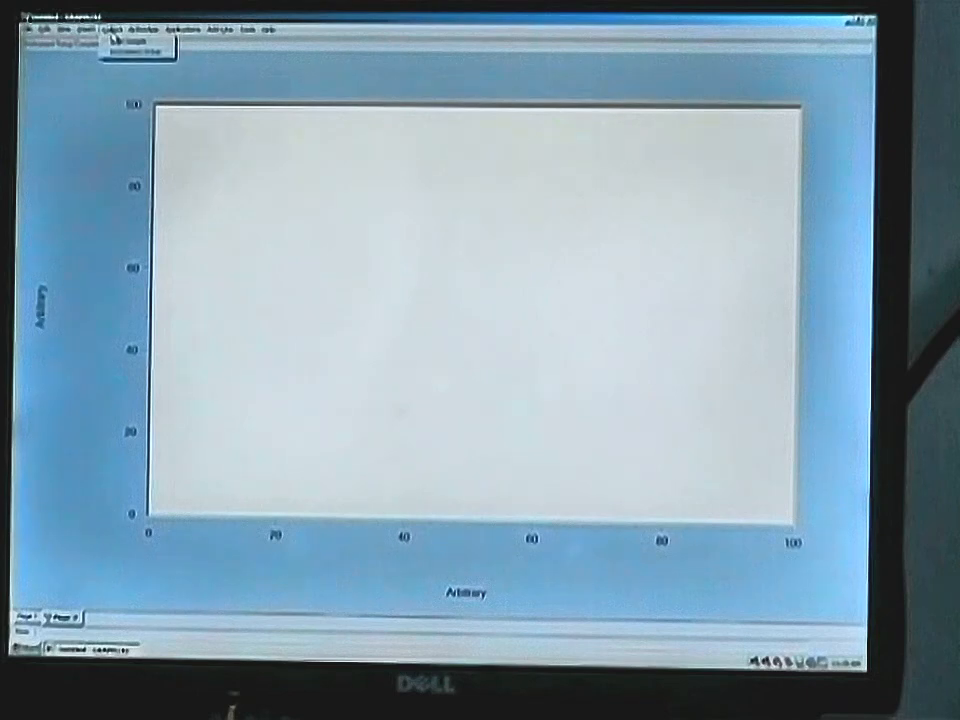